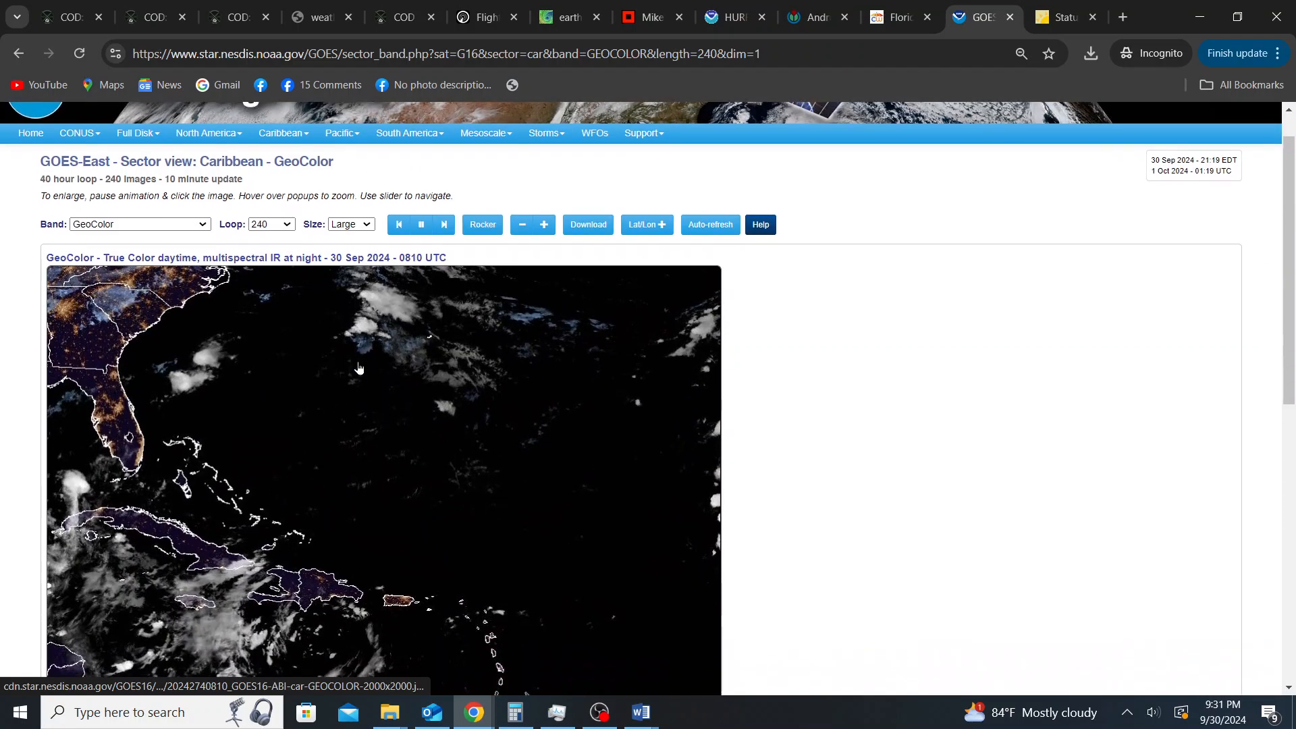
Step: Speed up the GOES-East Caribbean GeoColor loop using the + speed control
scroll("down", 3)
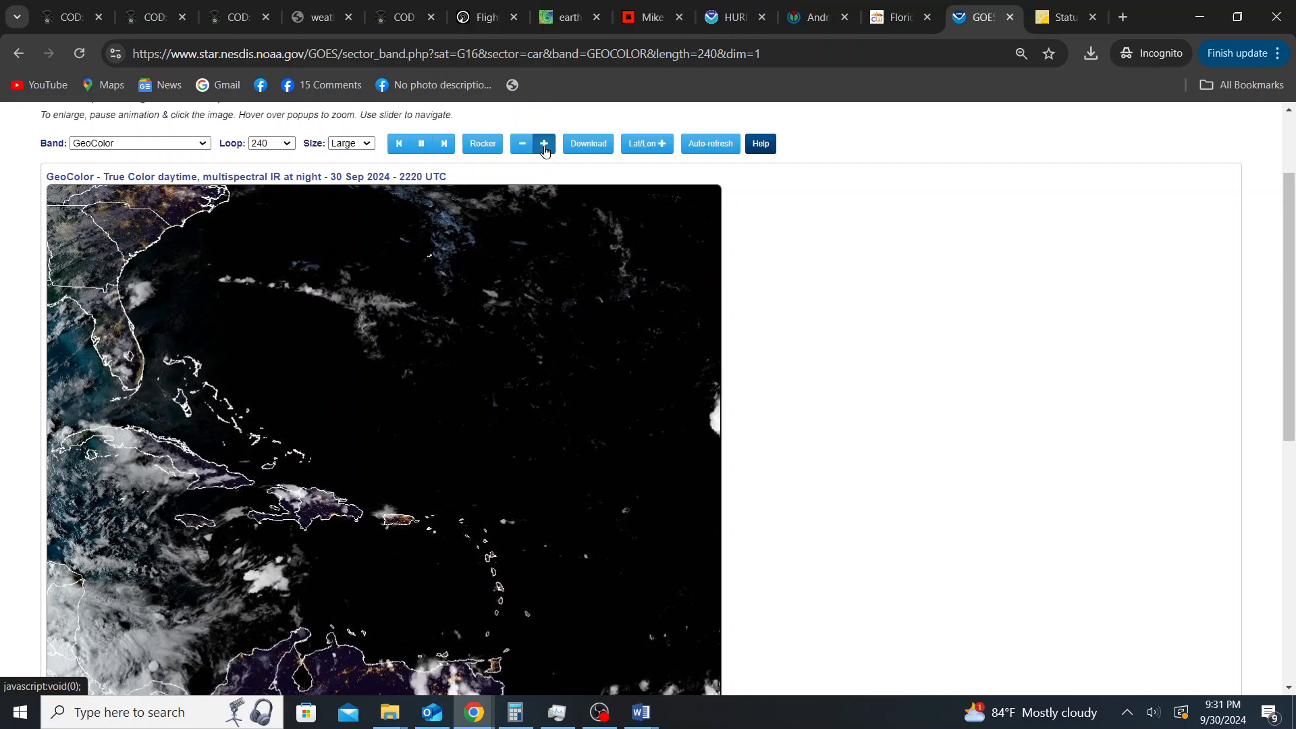
left_click(543, 143)
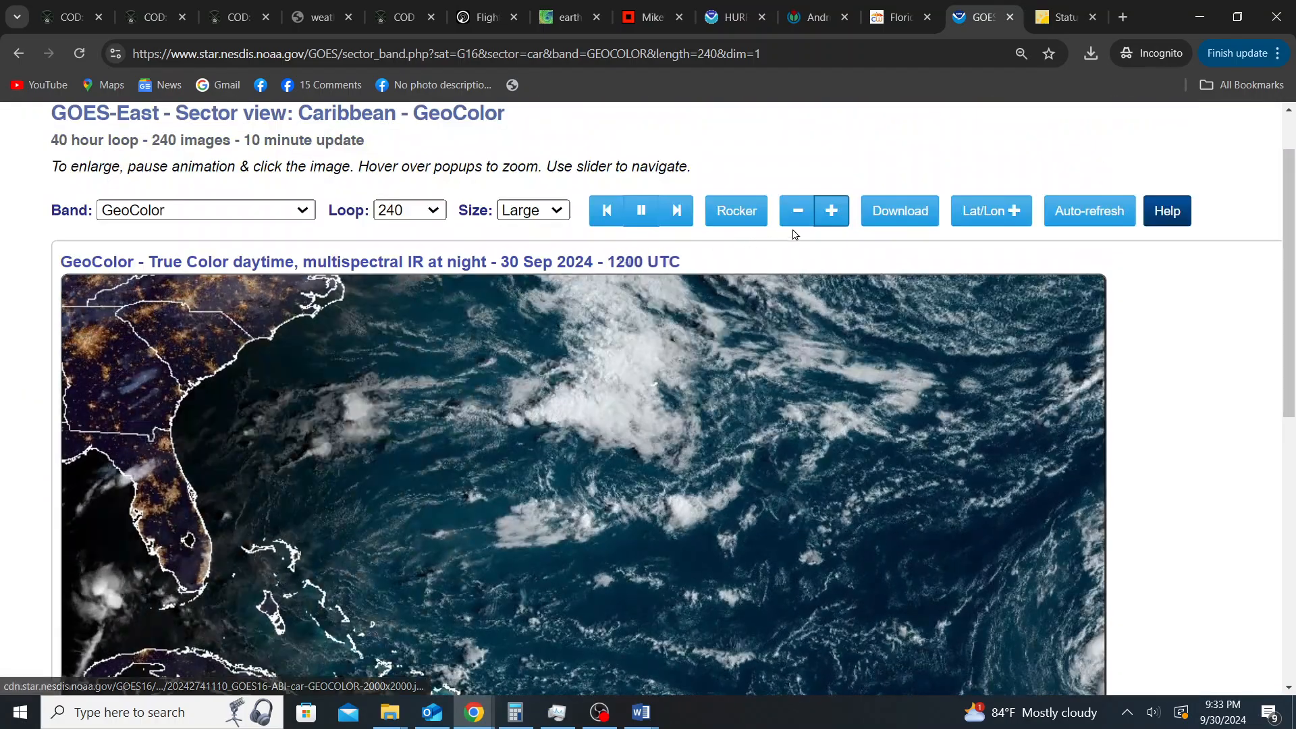
Step: View the enlarged Caribbean satellite image, then move to the earth.nullschool wind map
scroll("down", 3)
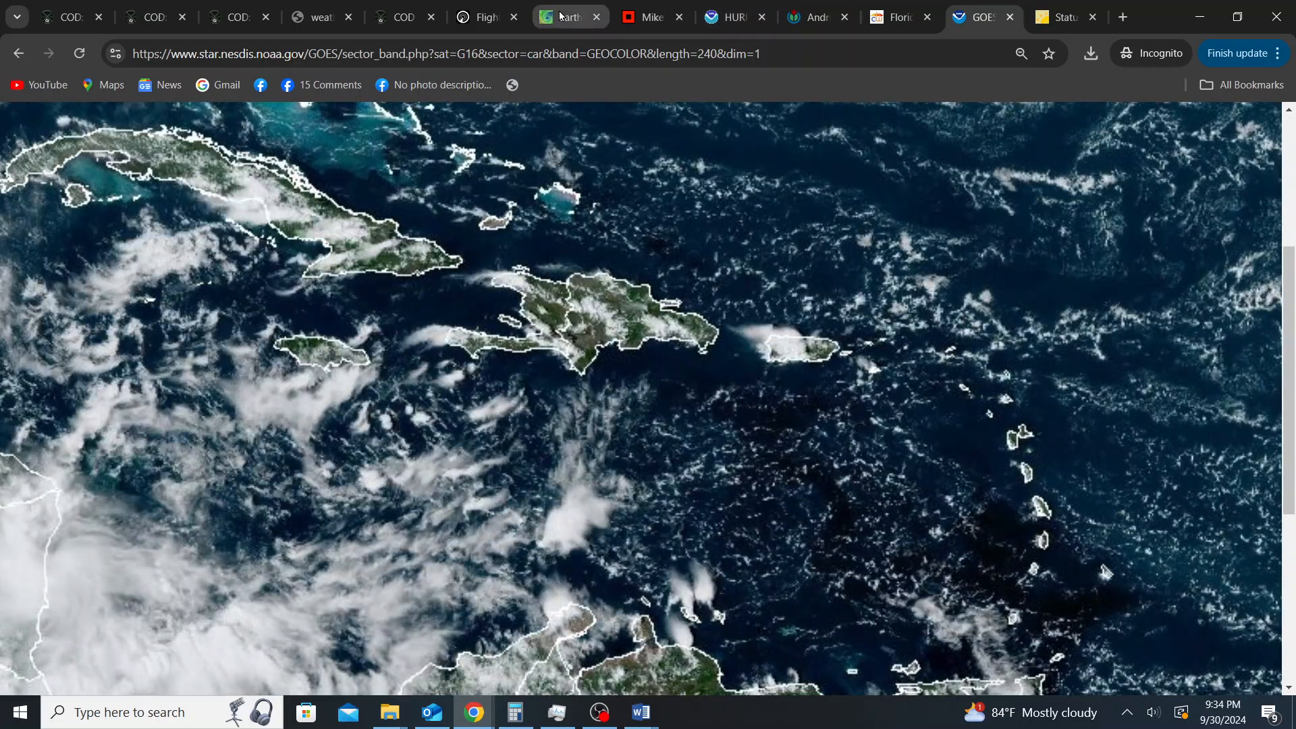
left_click(568, 16)
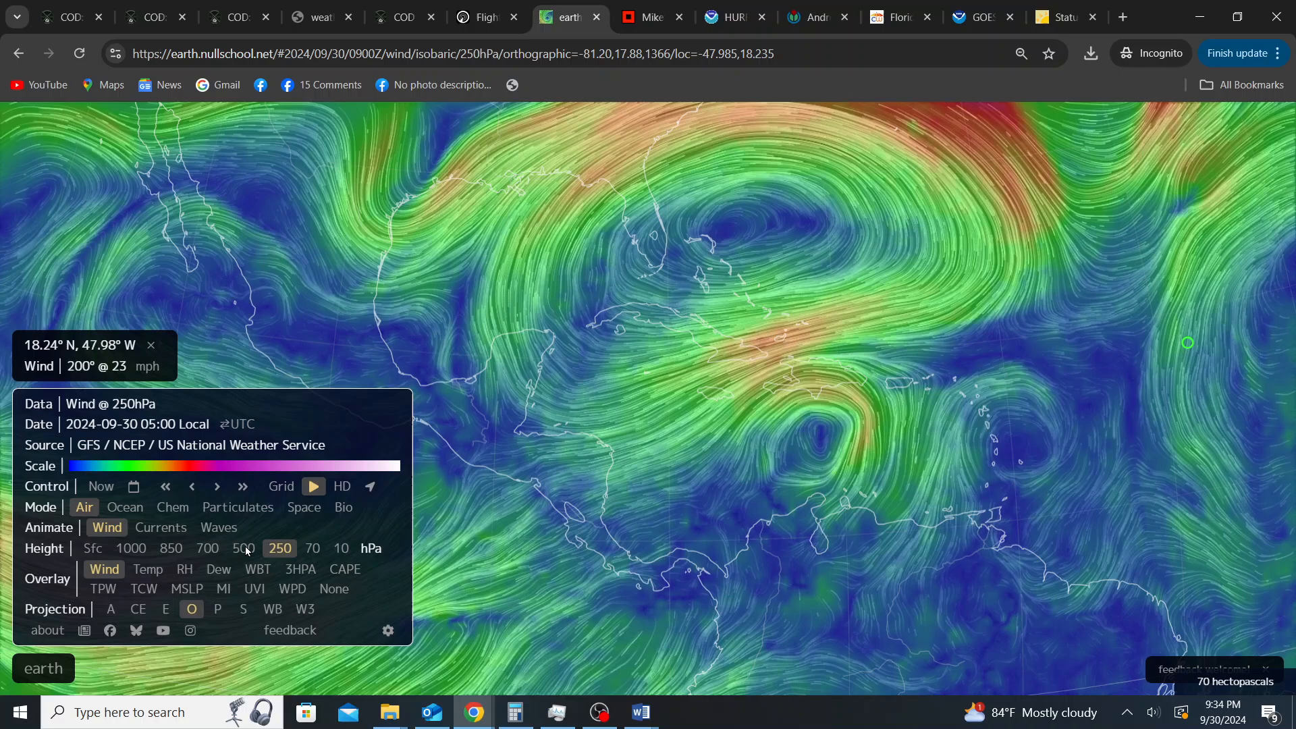
mouse_move(280, 547)
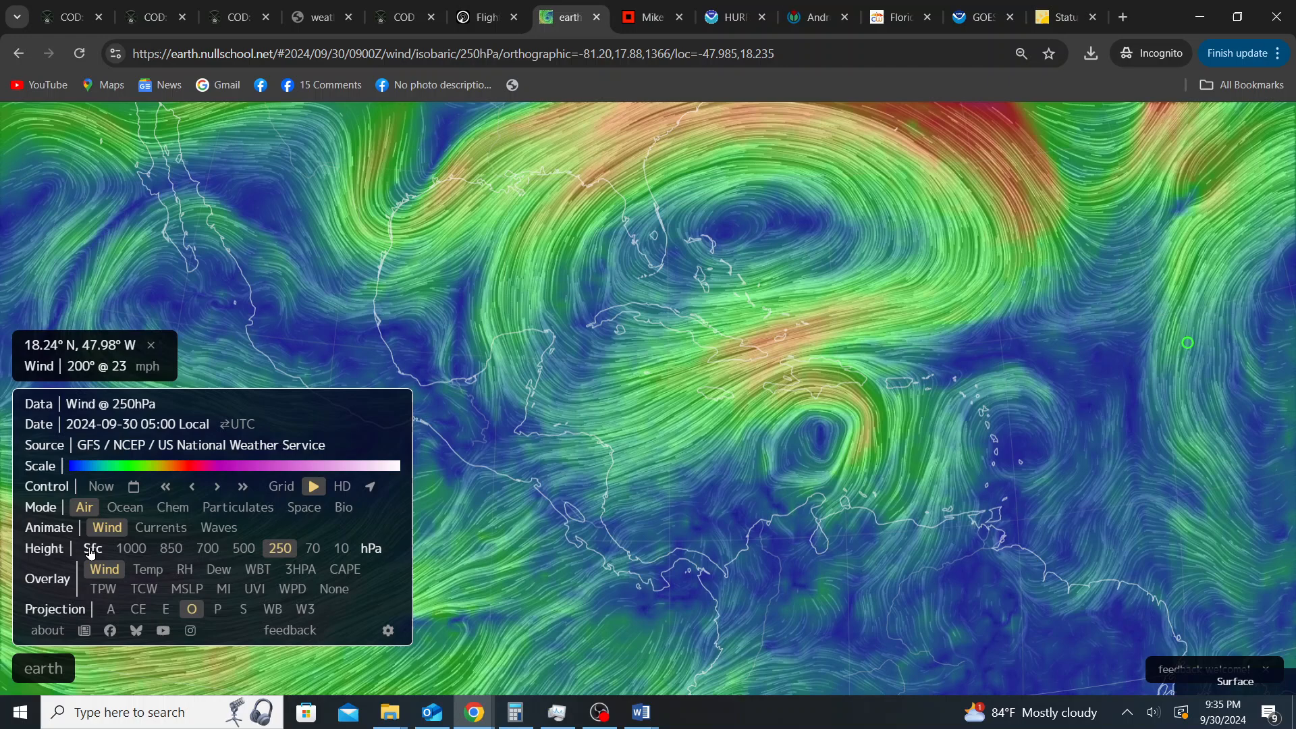
left_click(92, 548)
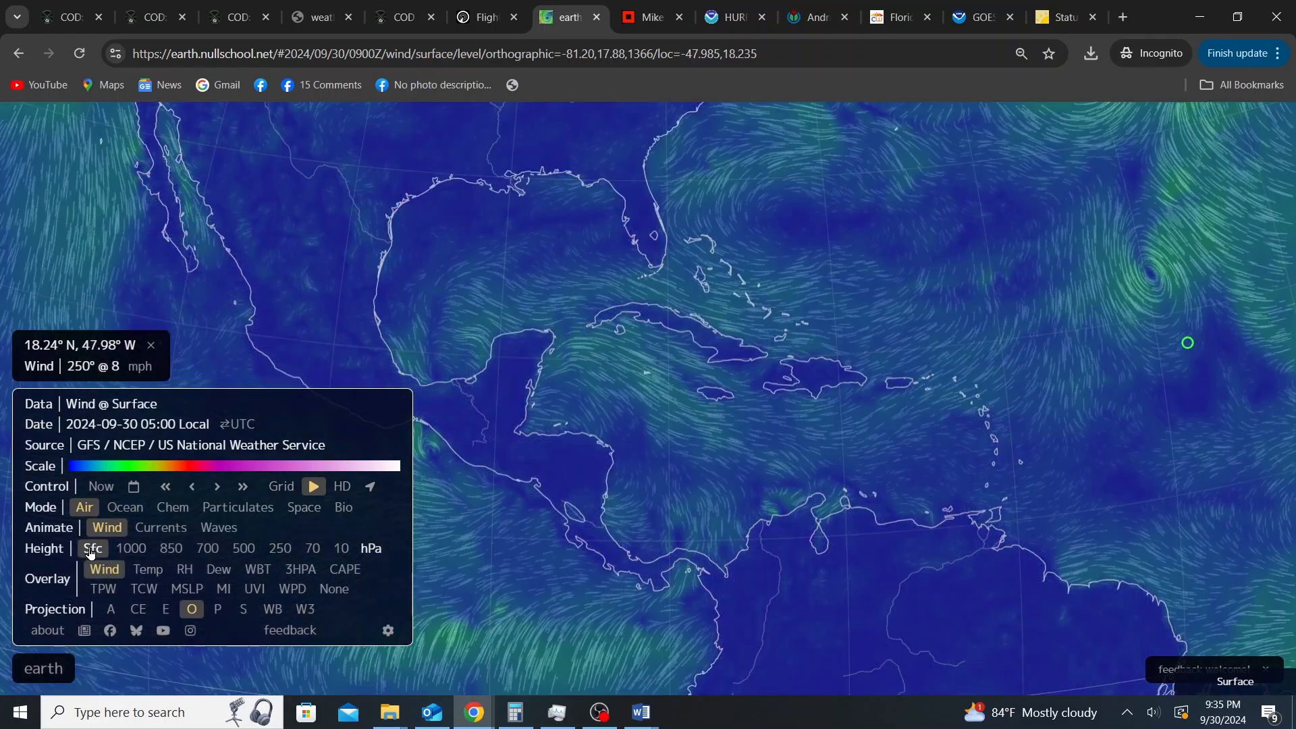
left_click(131, 548)
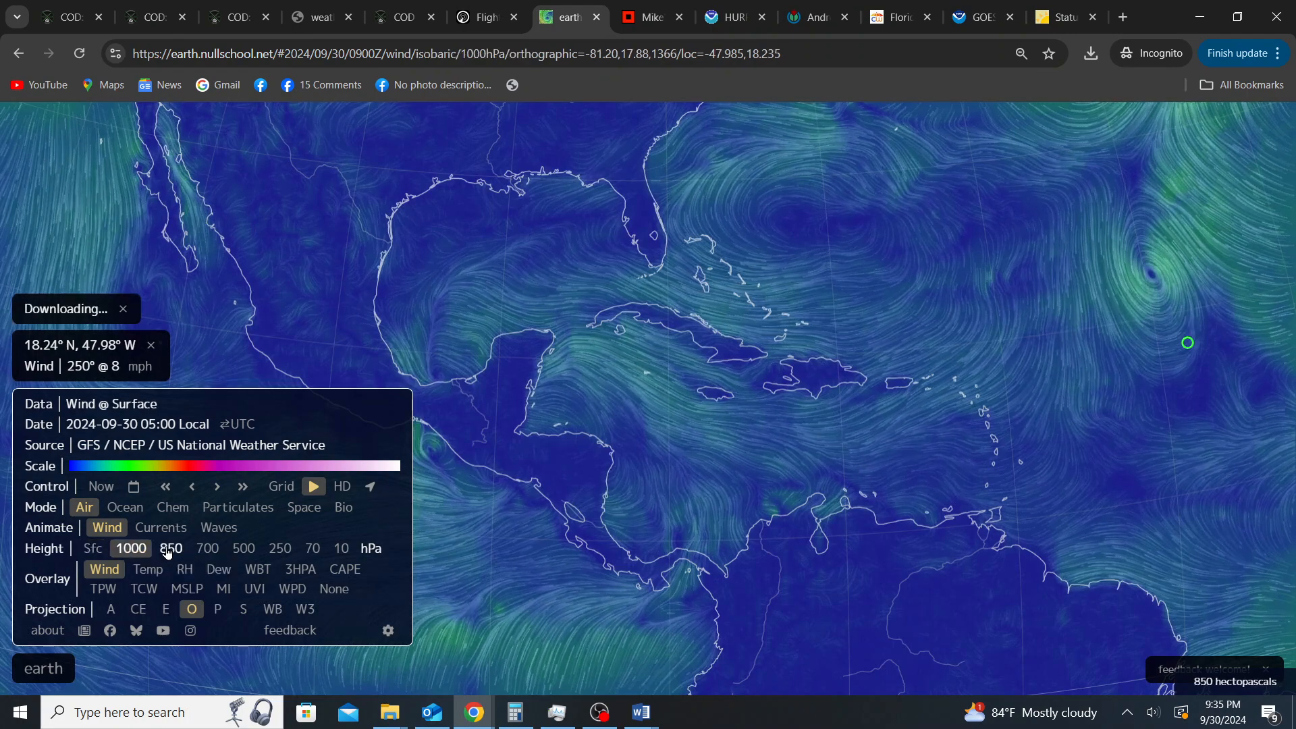
left_click(171, 548)
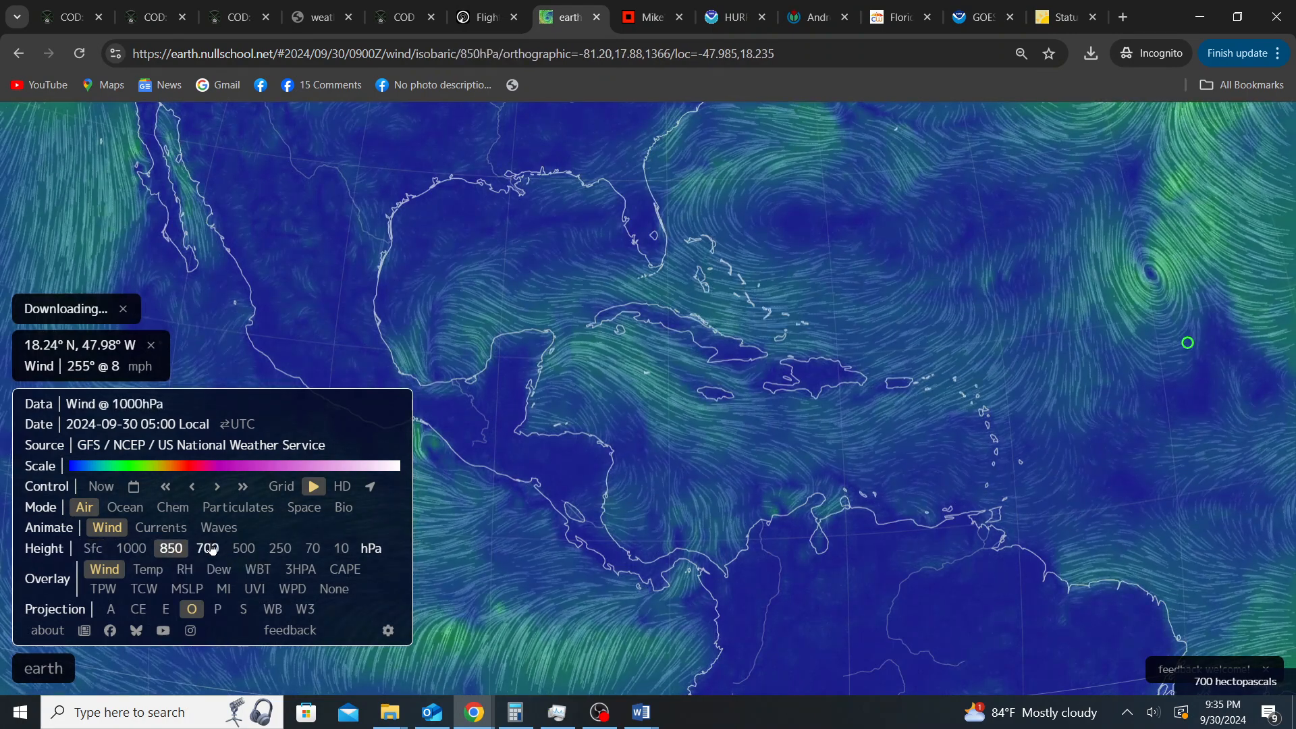
left_click(206, 548)
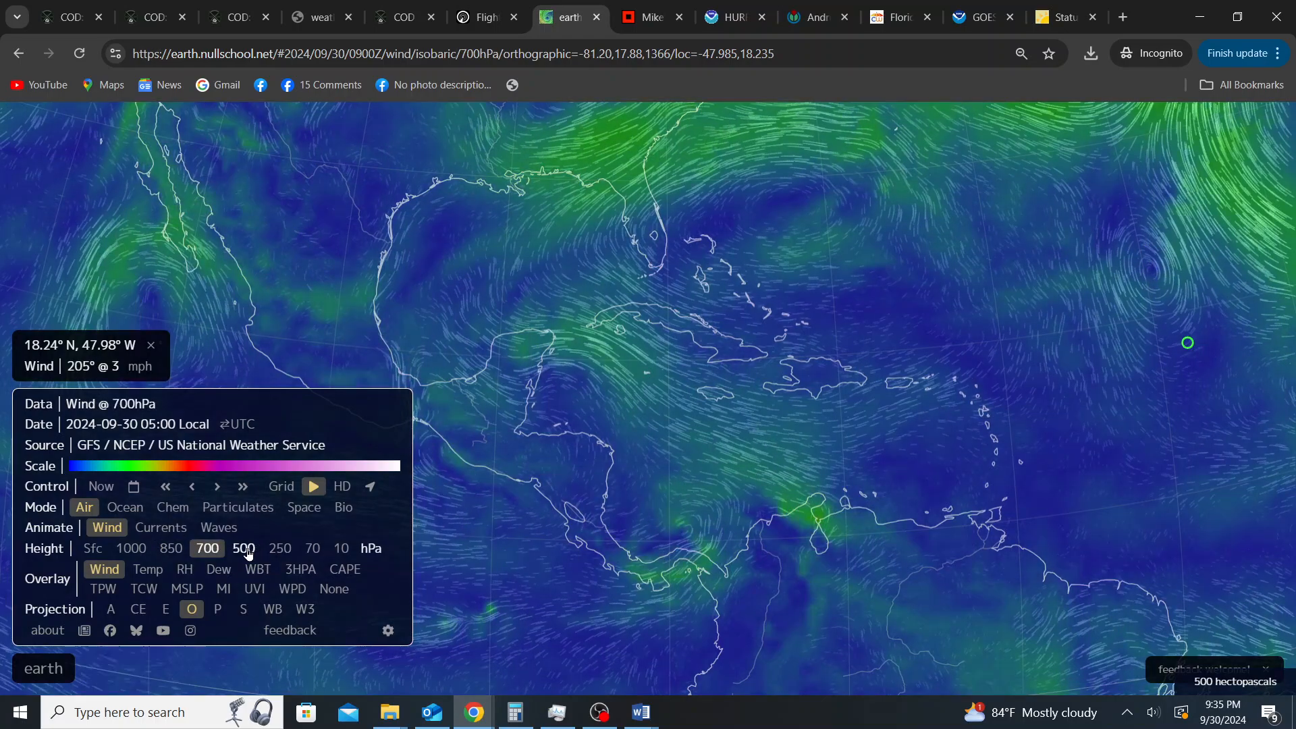
left_click(243, 548)
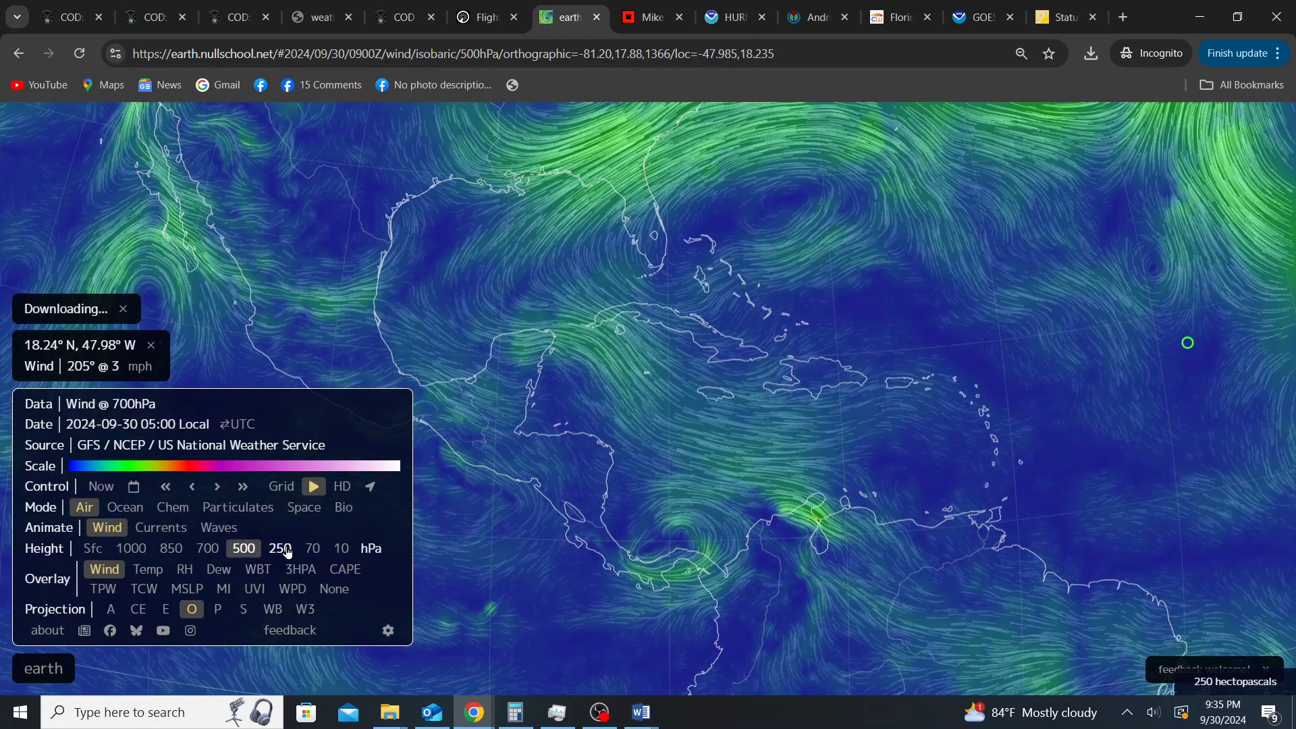
left_click(279, 548)
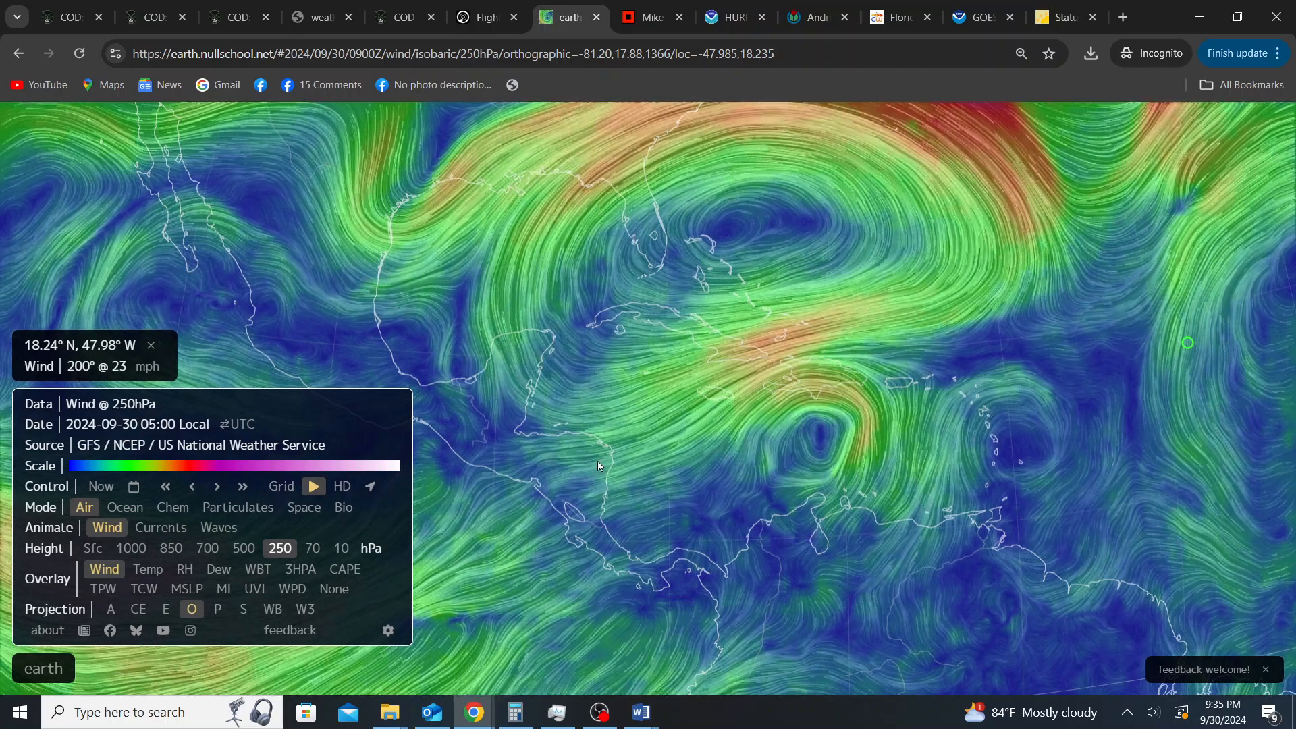
left_click(164, 486)
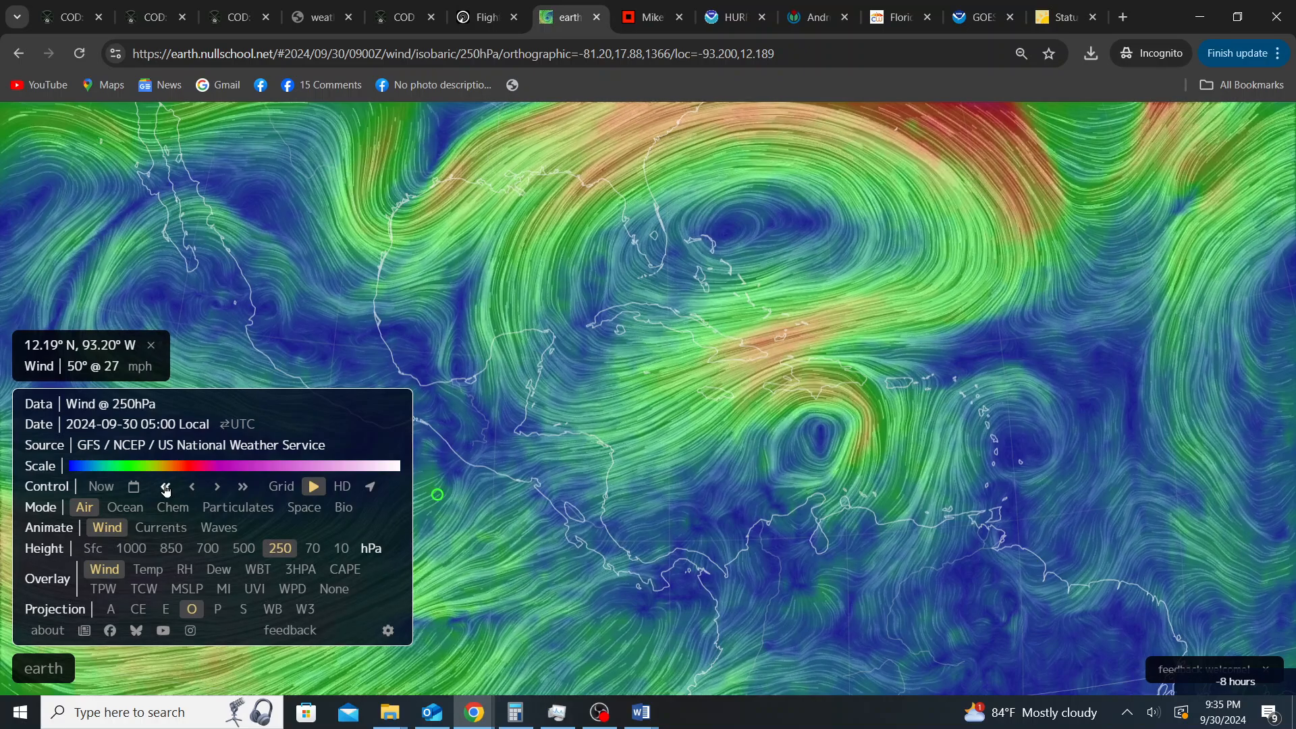
left_click(165, 487)
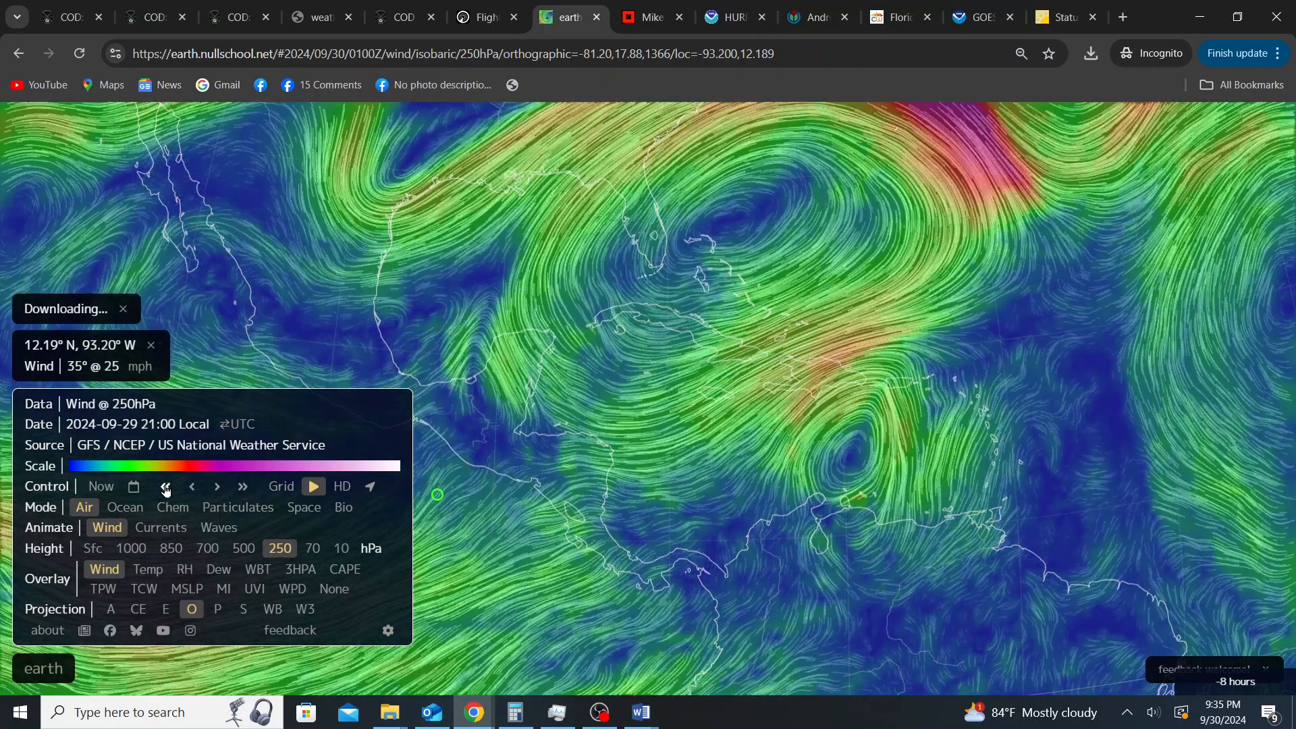
left_click(166, 486)
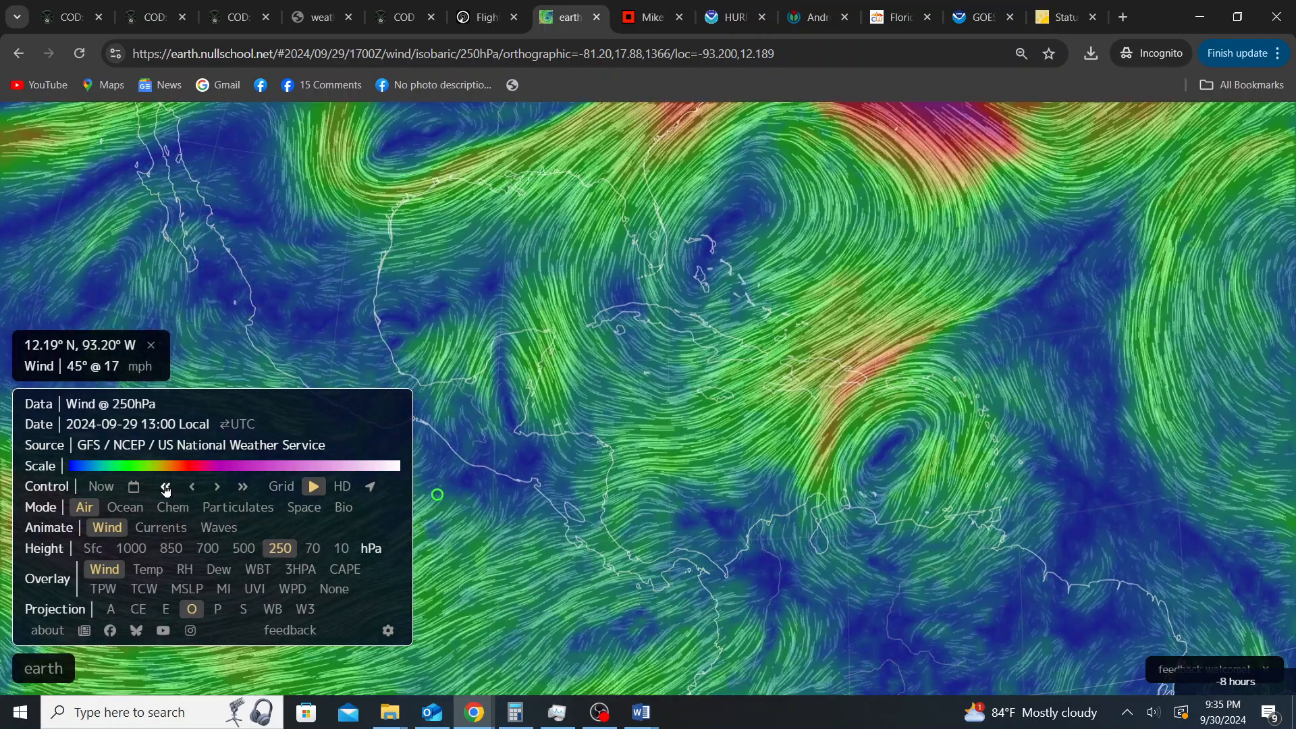
left_click(165, 487)
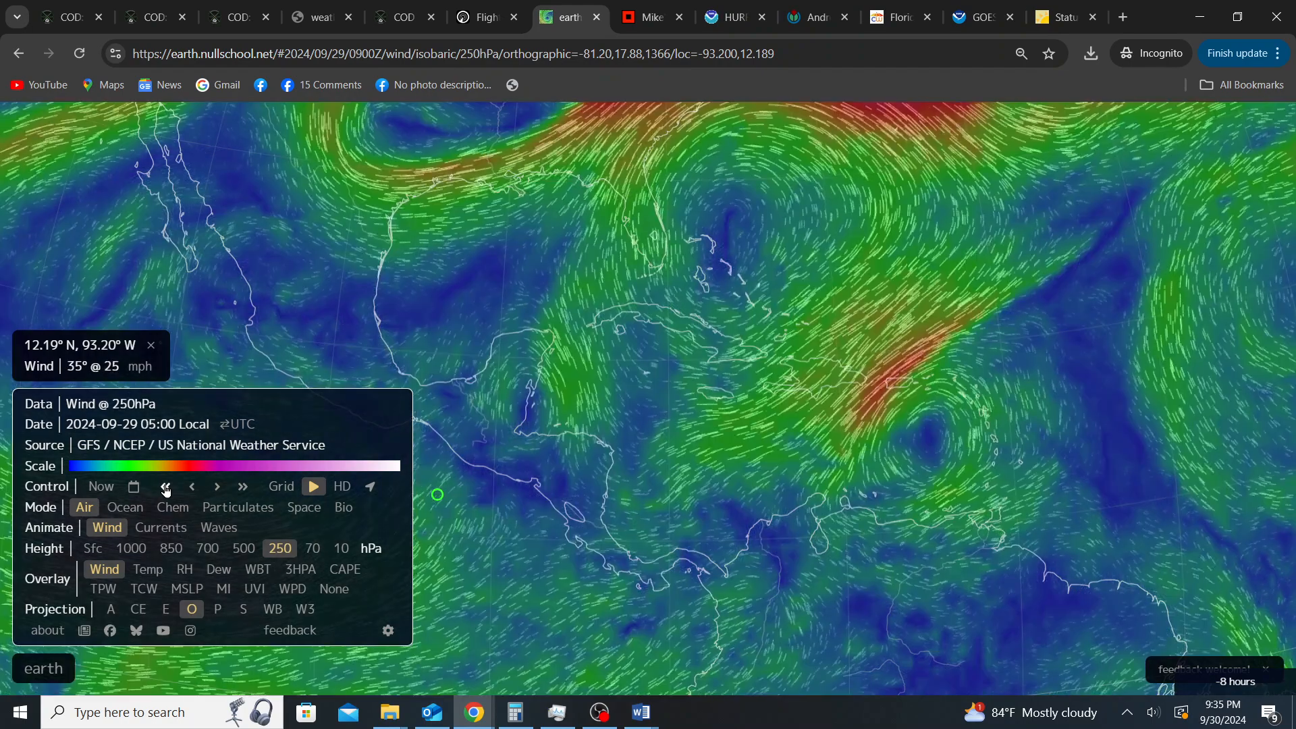
left_click(165, 486)
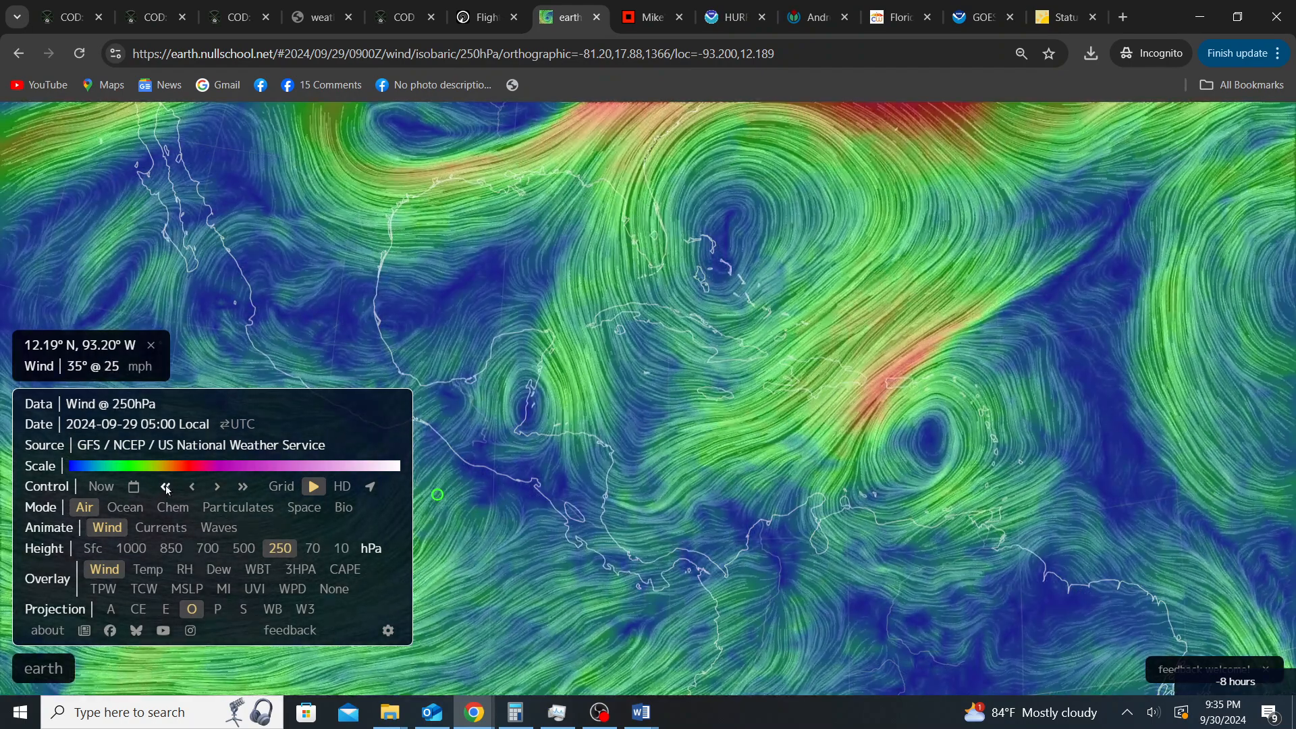
left_click(165, 486)
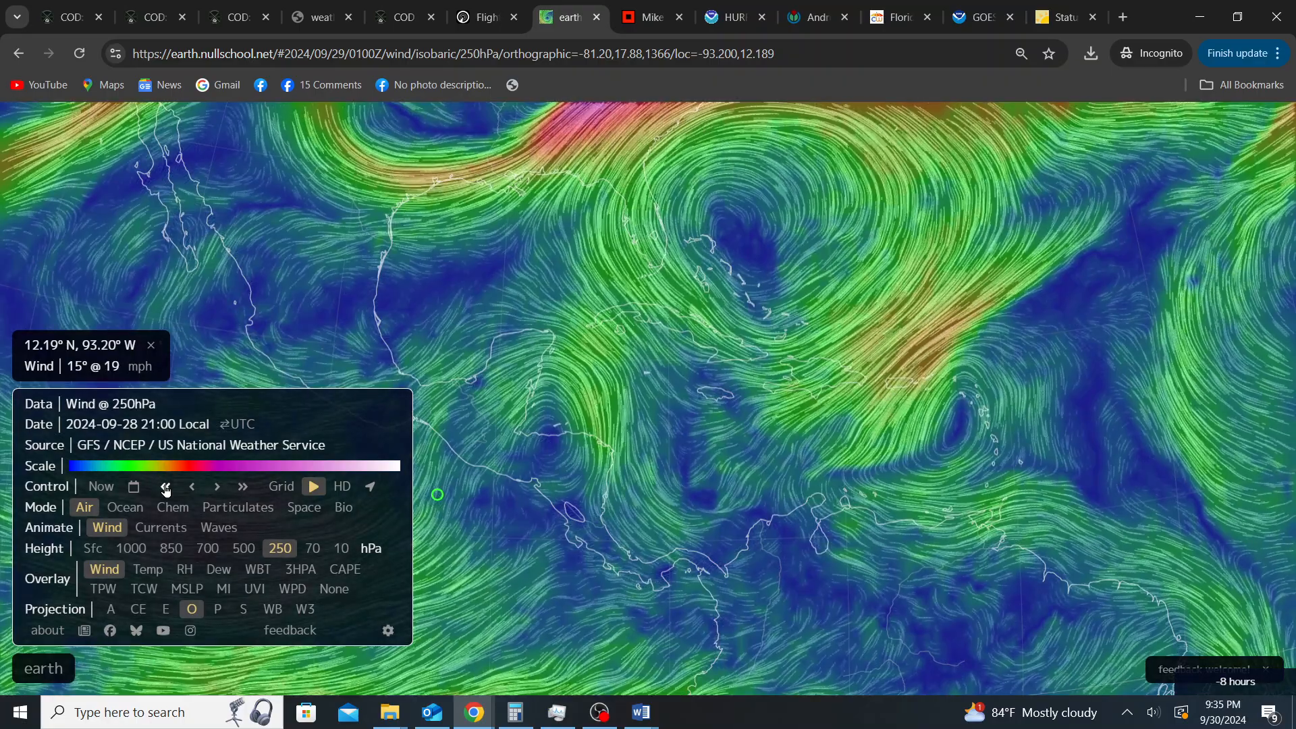
left_click(217, 486)
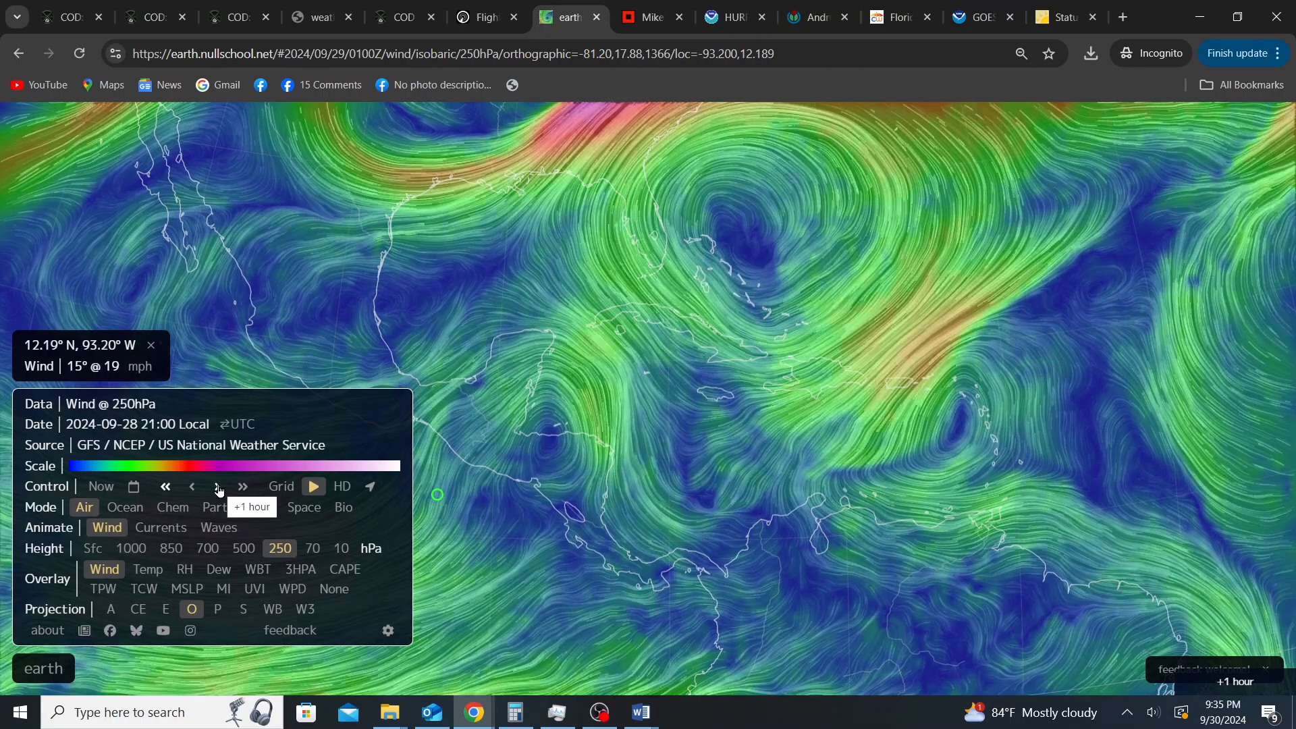
left_click(218, 486)
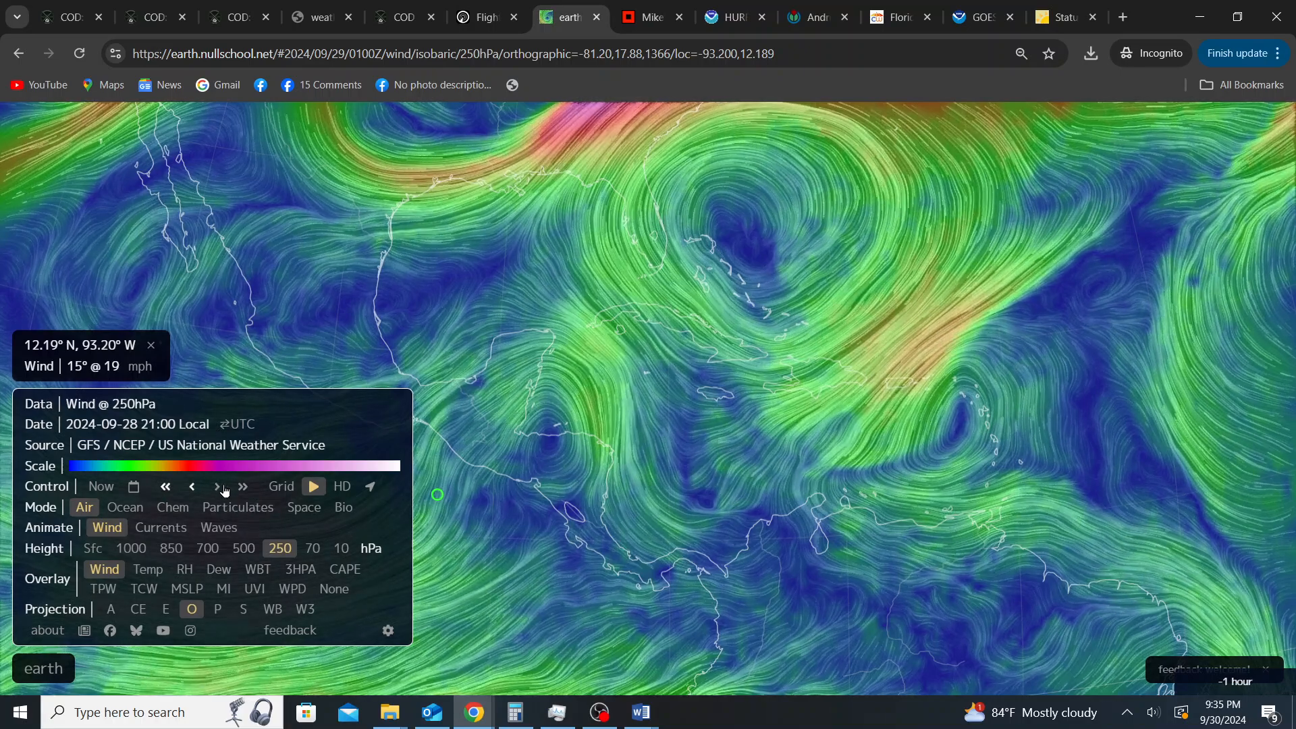
left_click(241, 487)
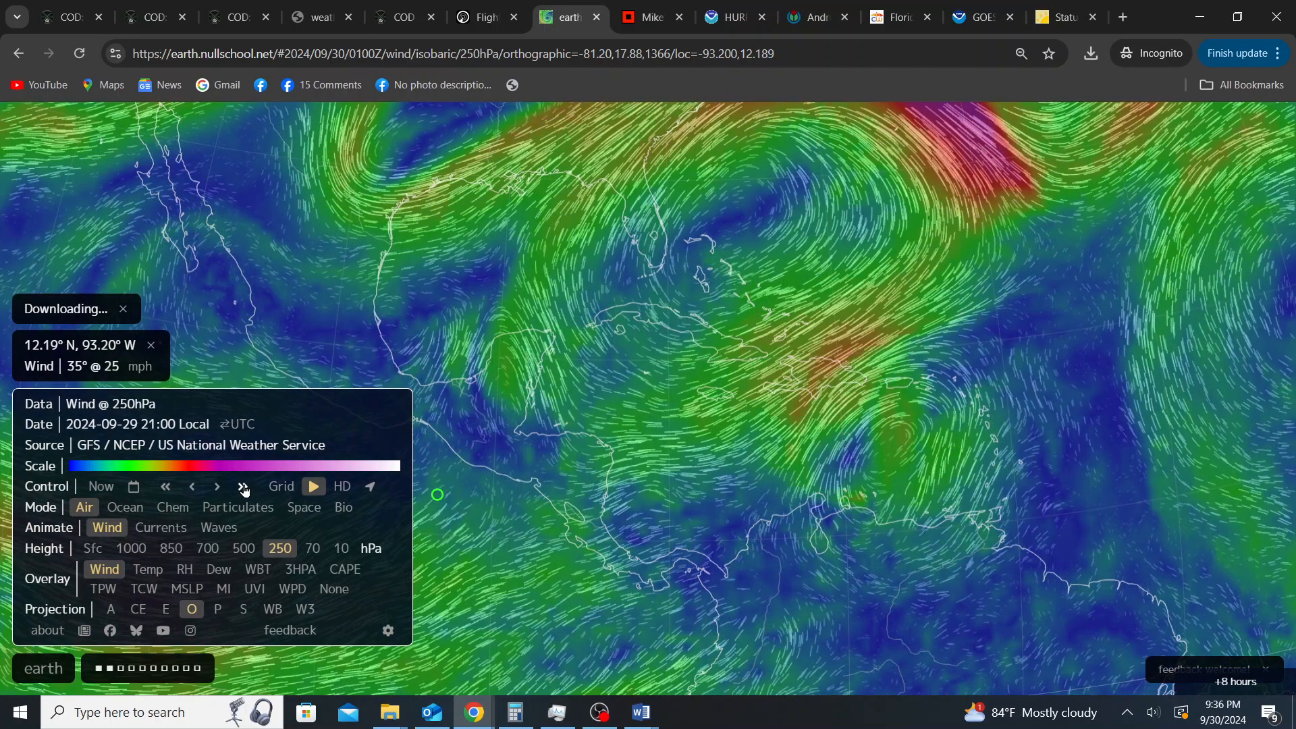
left_click(241, 487)
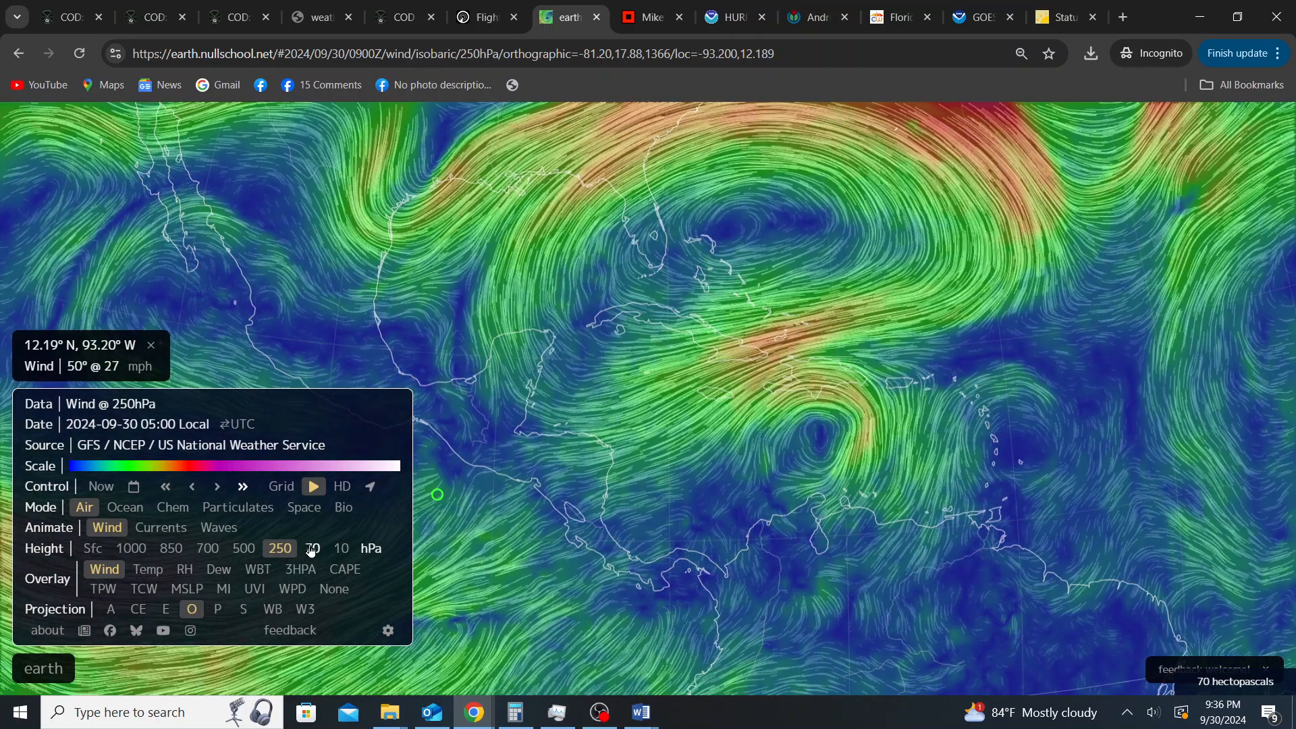
left_click(313, 548)
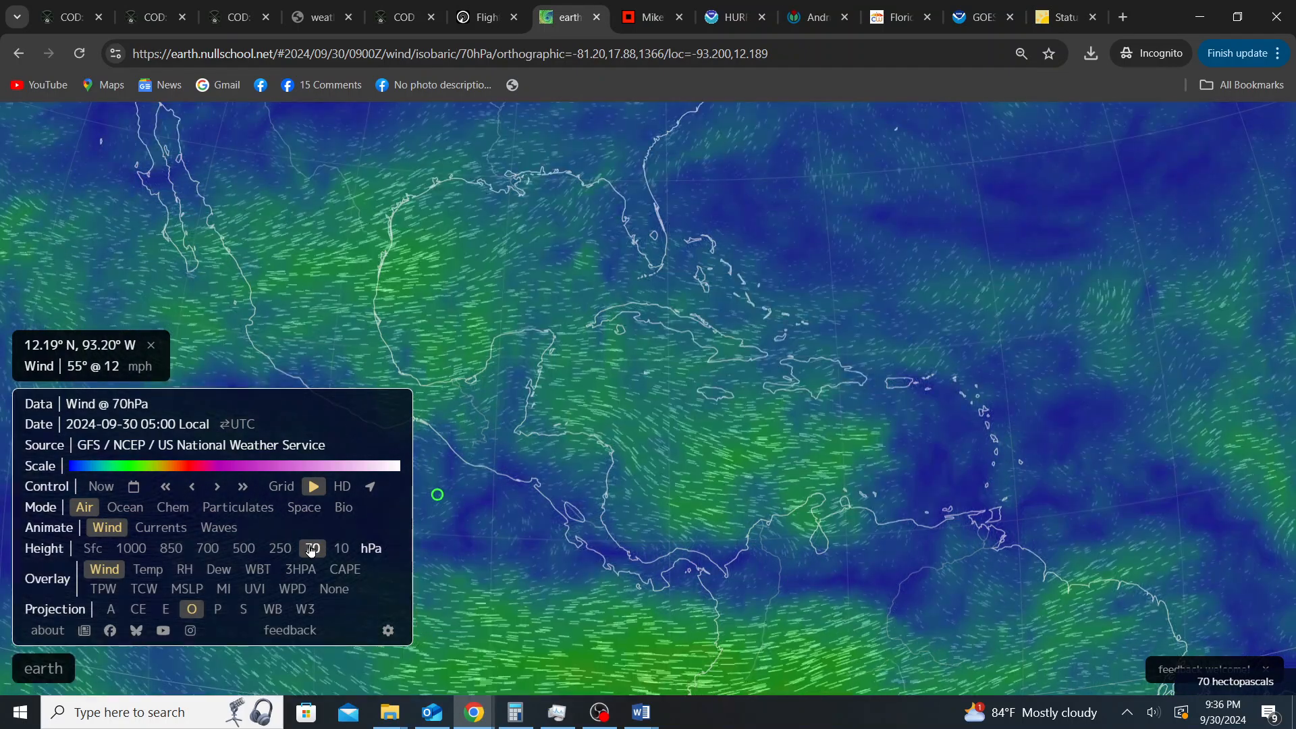
left_click(243, 548)
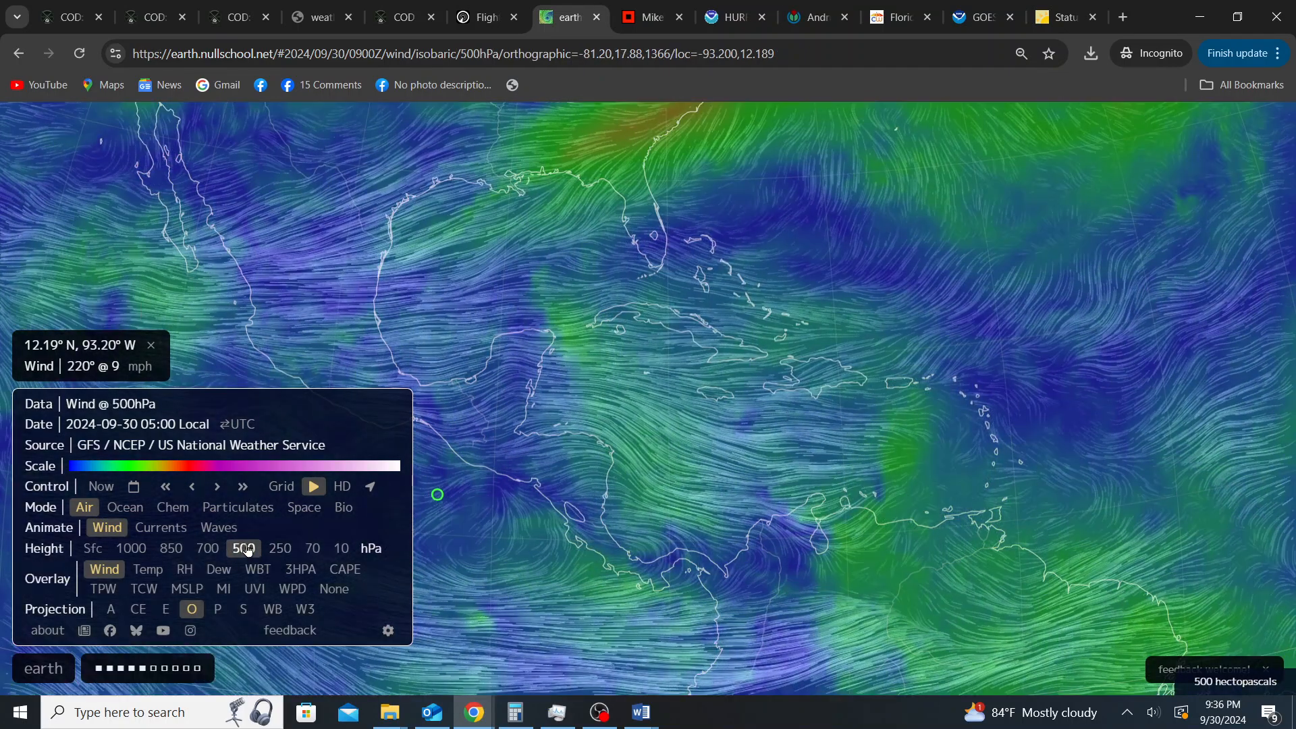
left_click(170, 548)
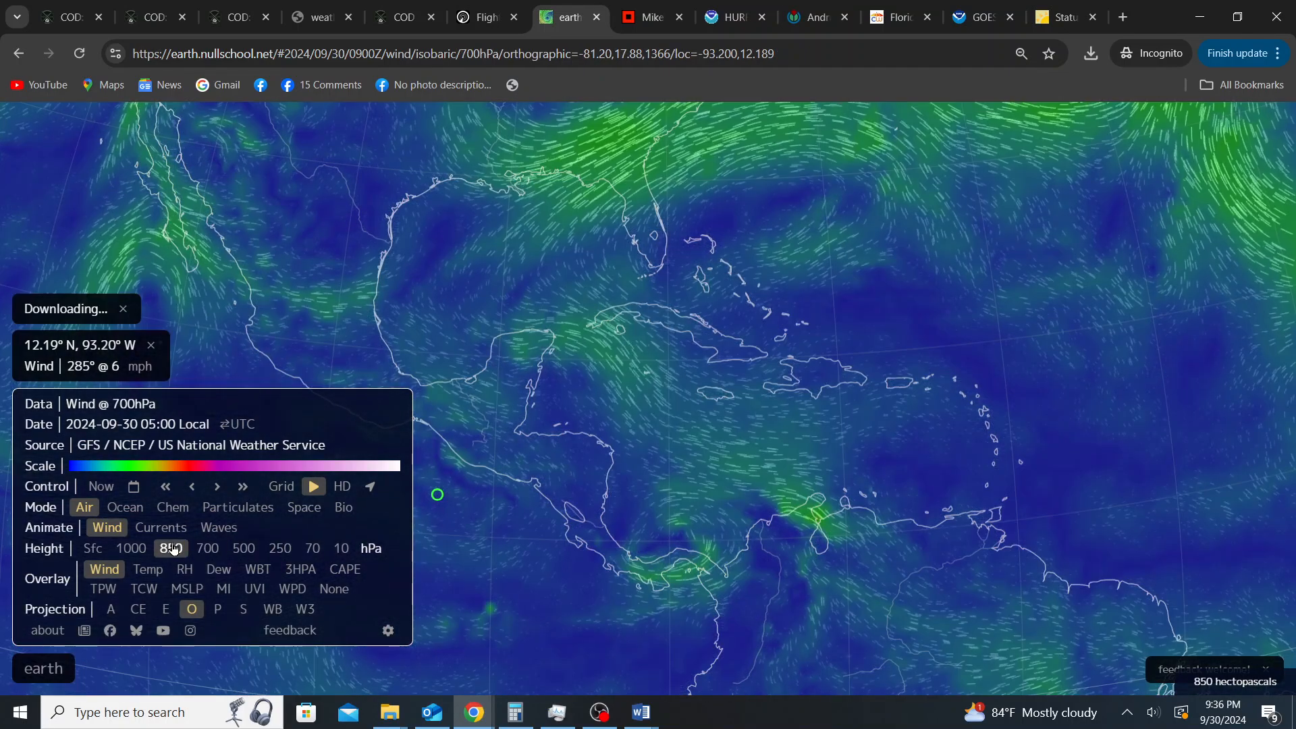
left_click(92, 547)
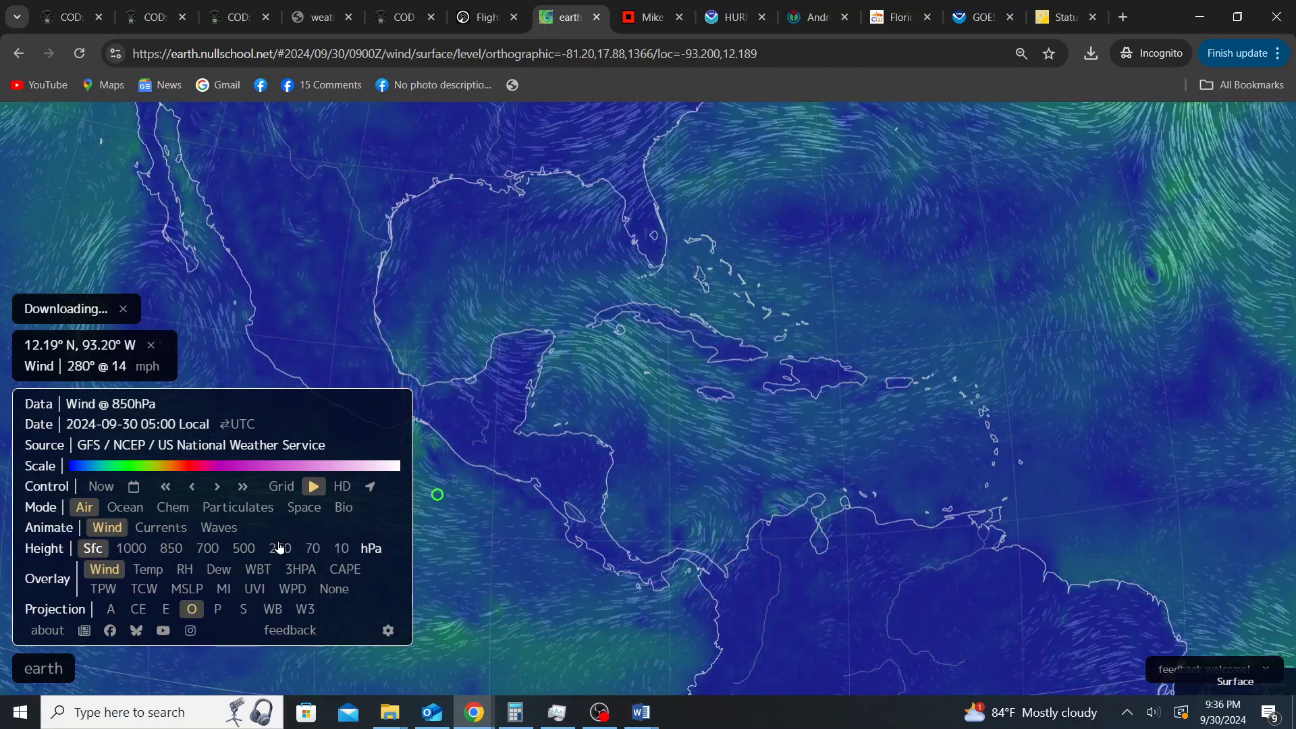
left_click(279, 548)
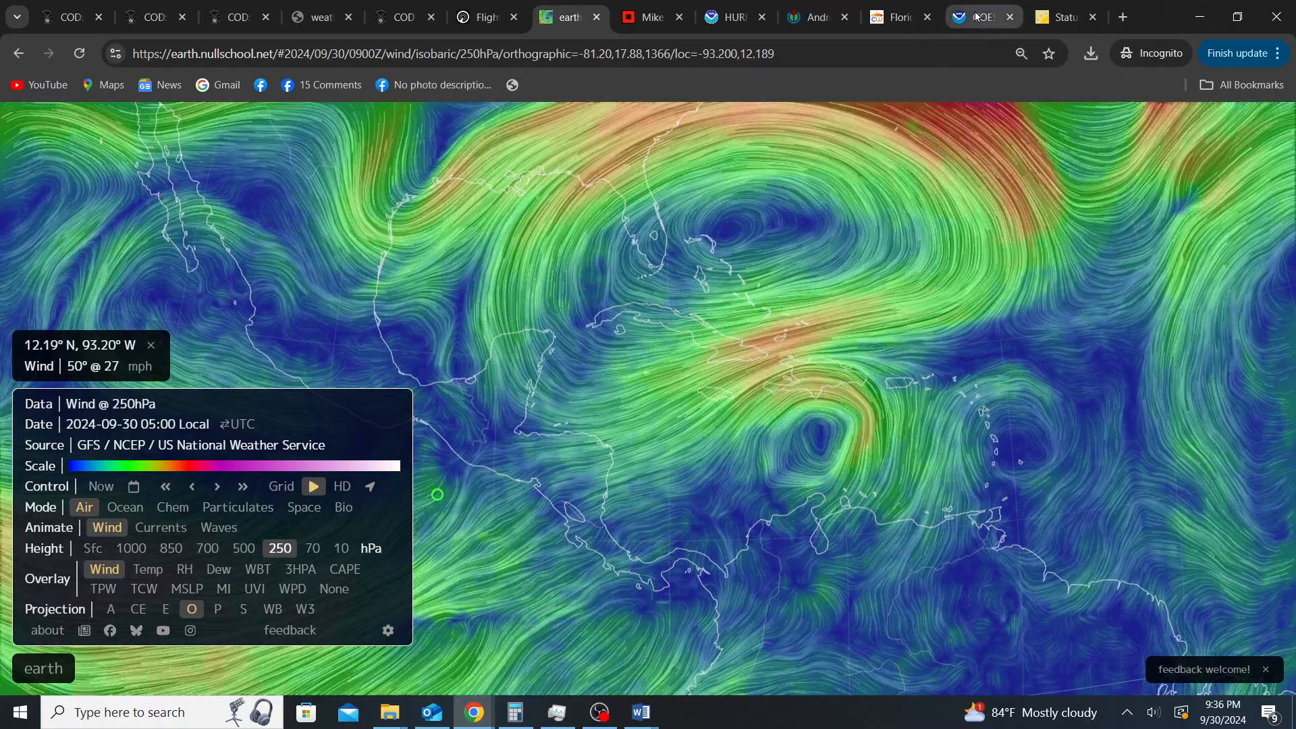
left_click(975, 17)
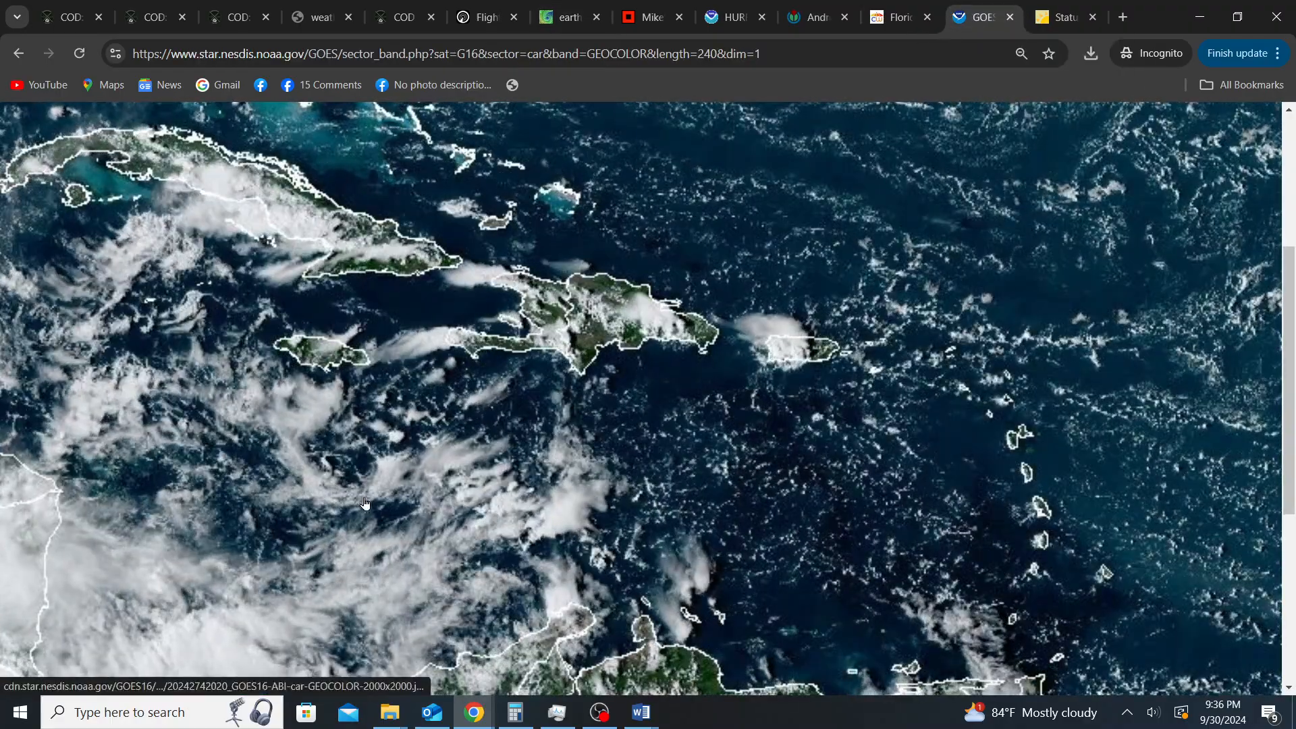